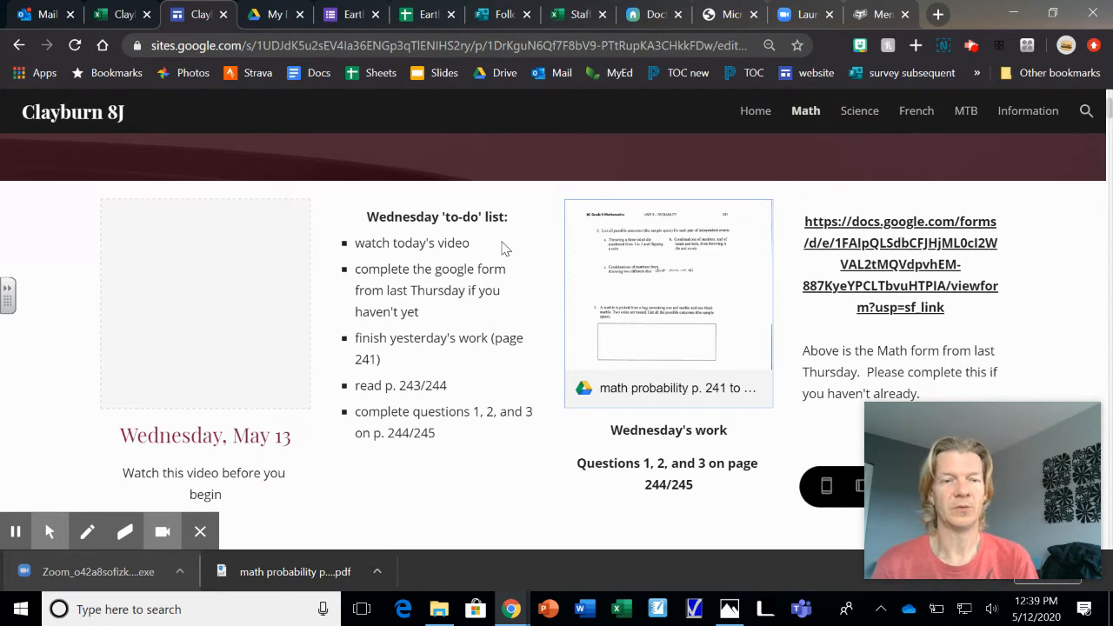
mouse_move(891, 263)
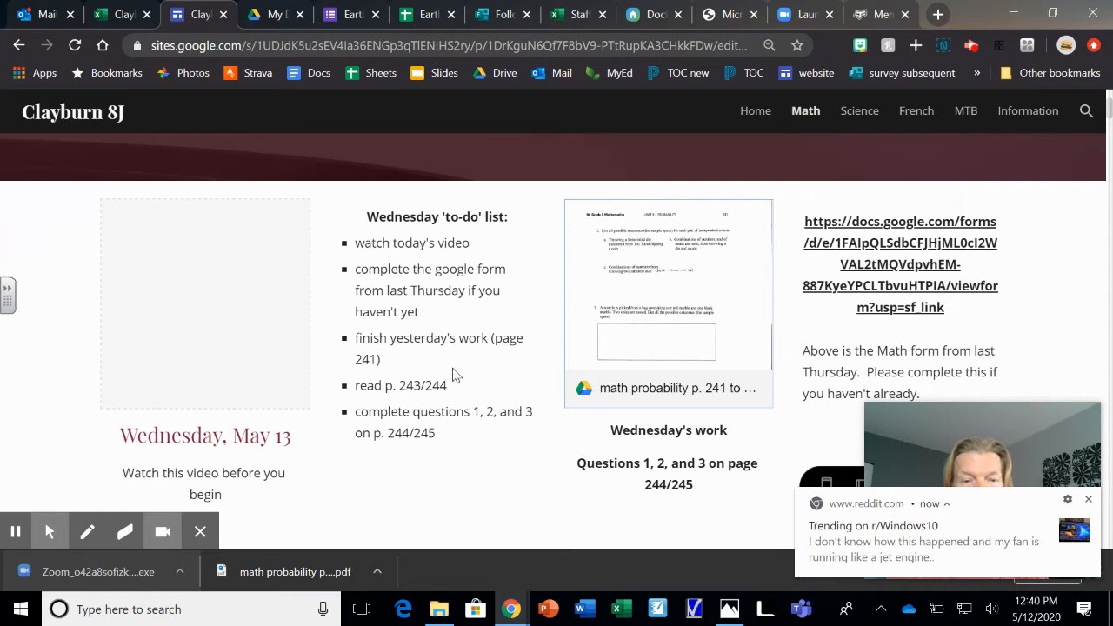
Scroll the PDF through Example 1's coin-and-die tree diagram to Example 2's spinners
scroll(down, 3)
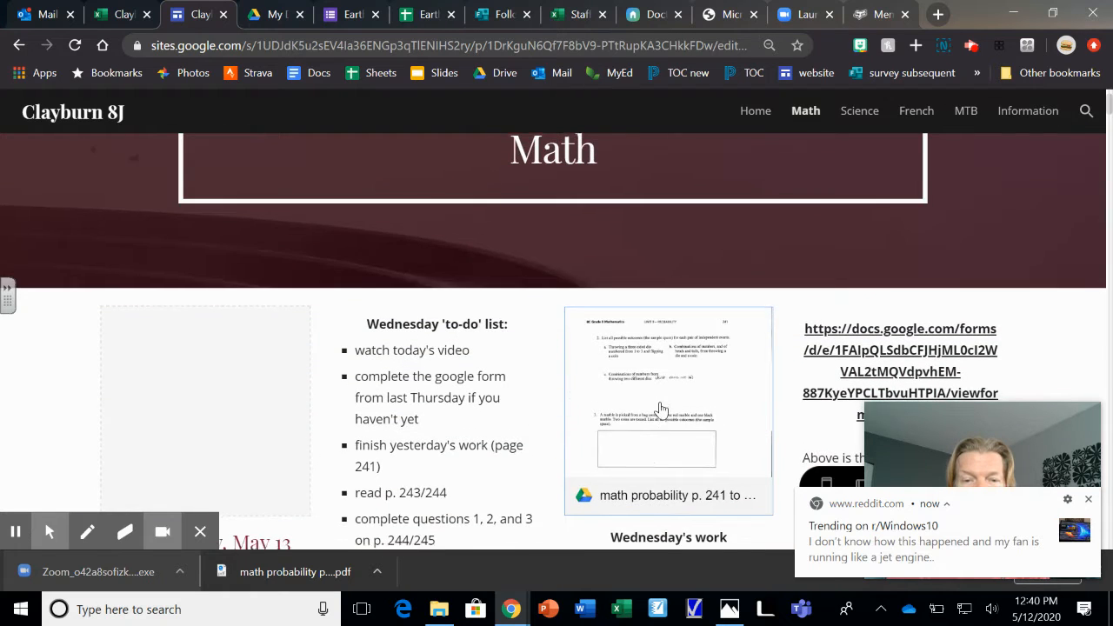
scroll(down, 3)
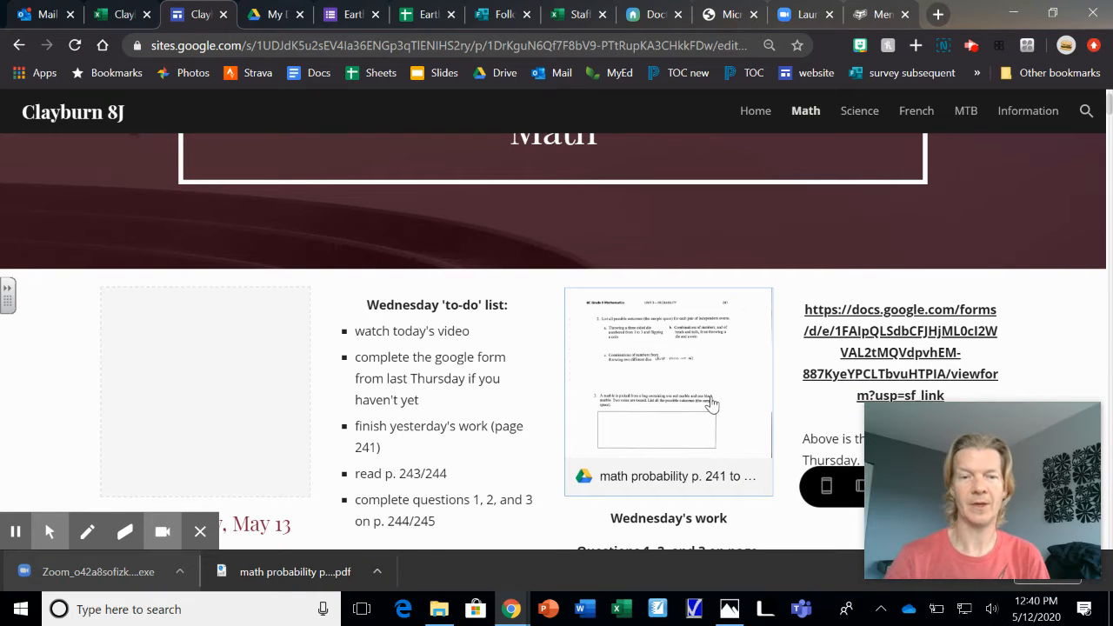
scroll(down, 3)
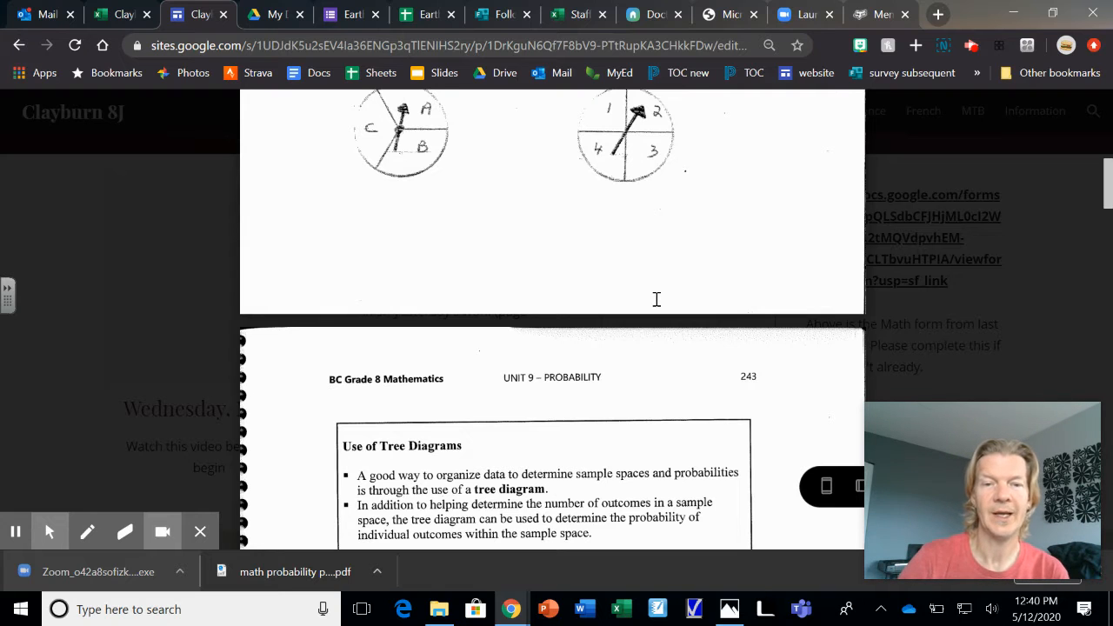
scroll(down, 3)
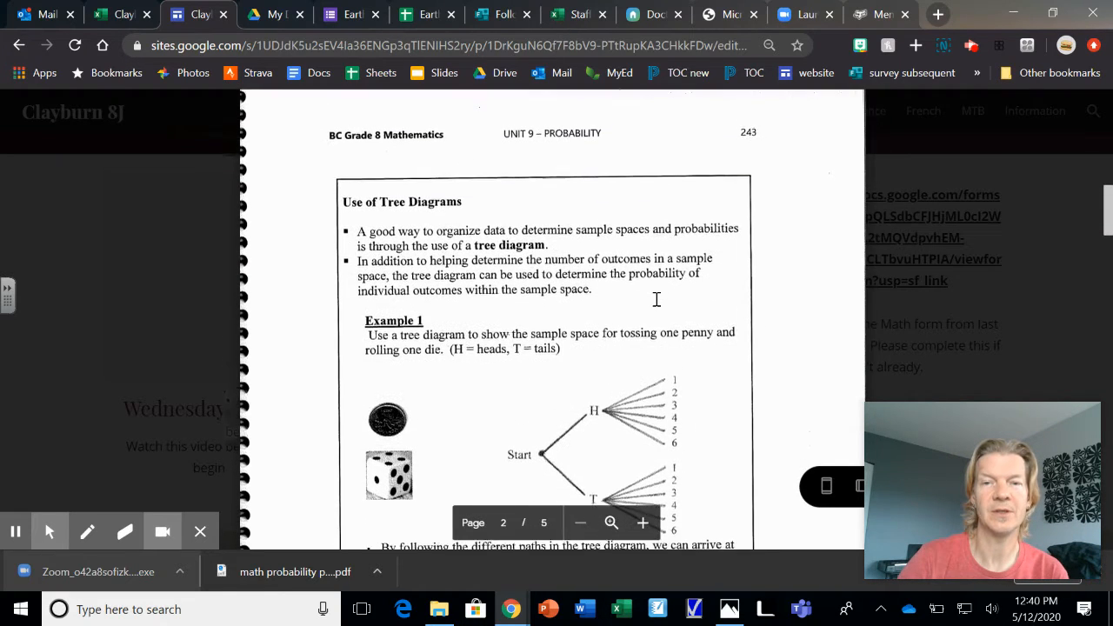
scroll(down, 3)
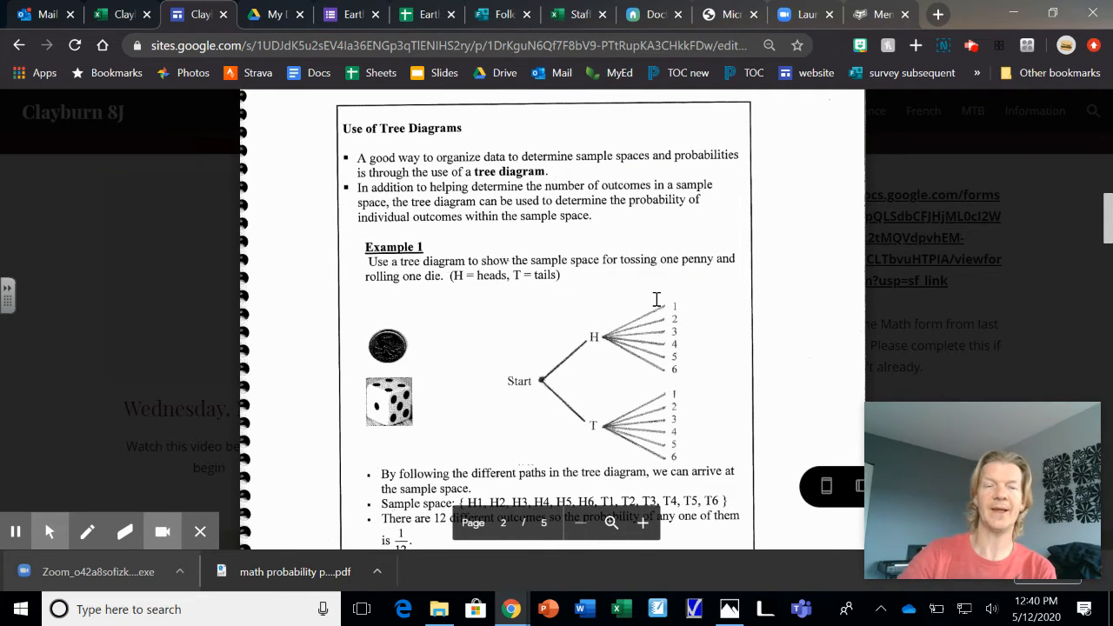
mouse_move(422, 326)
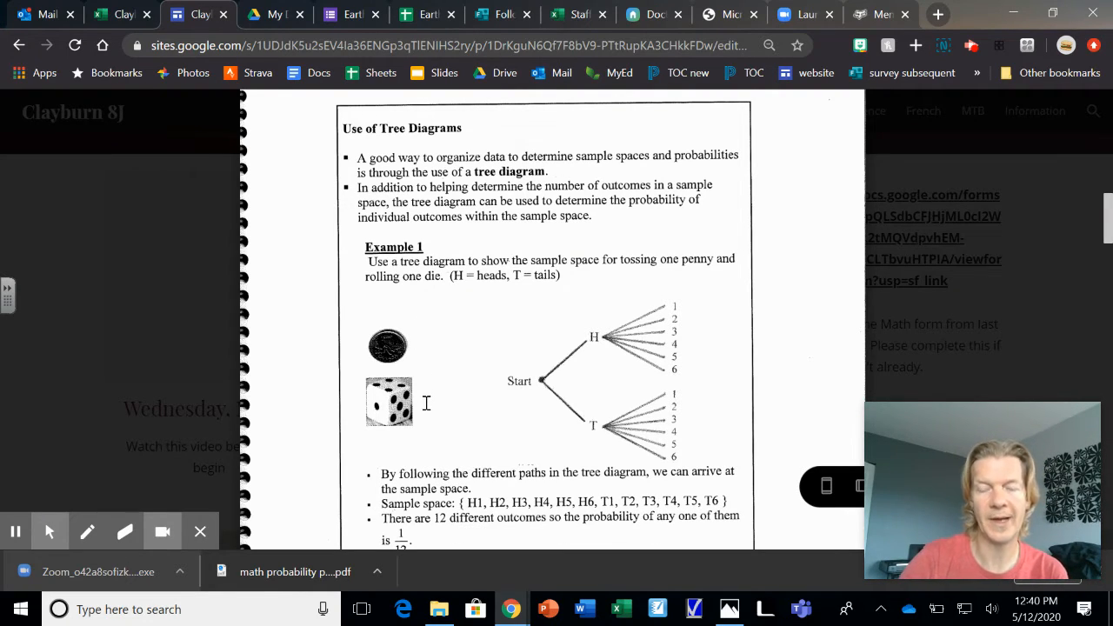
mouse_move(403, 346)
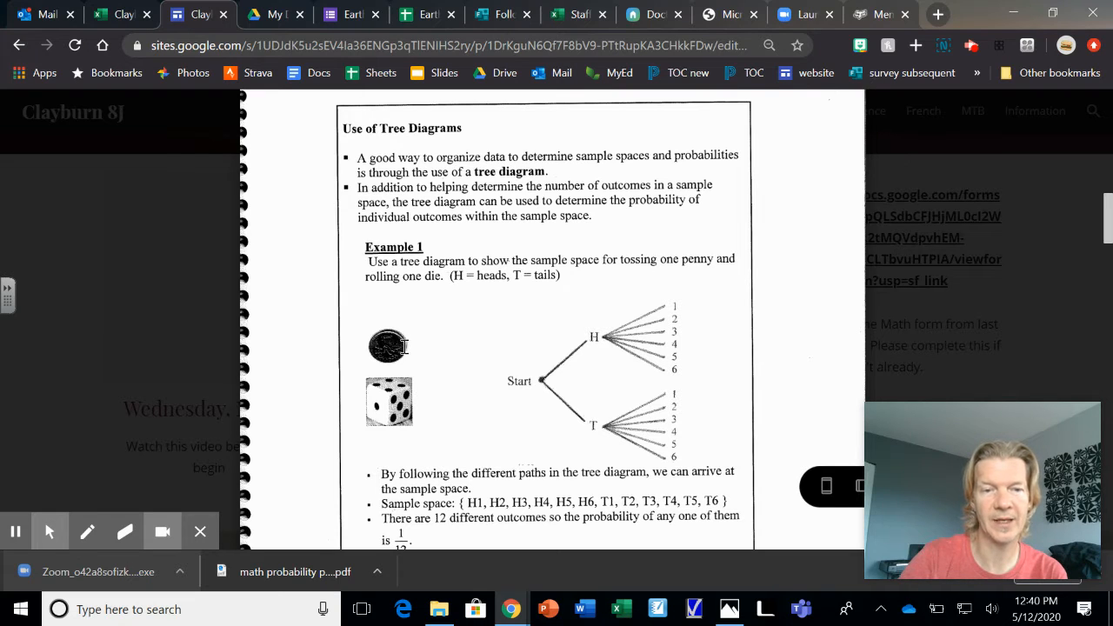
mouse_move(417, 387)
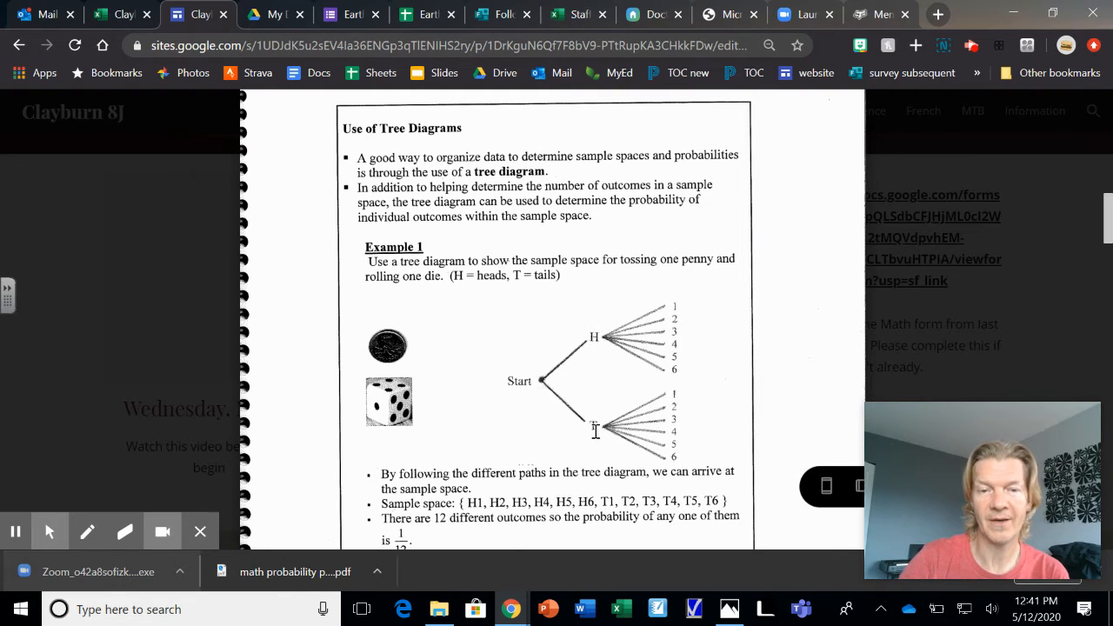
mouse_move(680, 305)
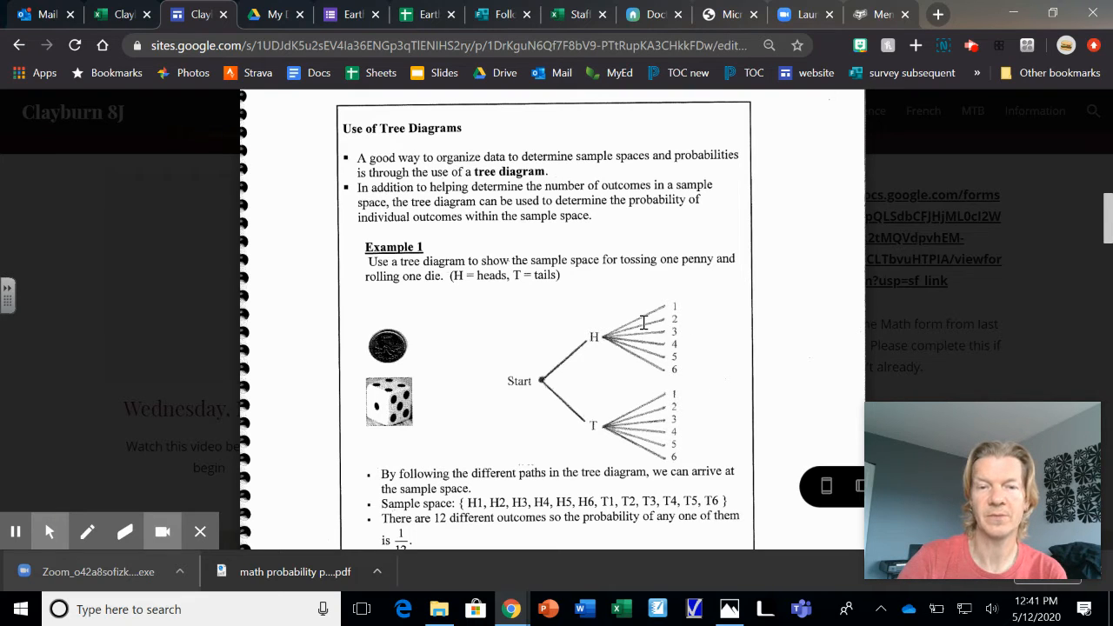
mouse_move(720, 413)
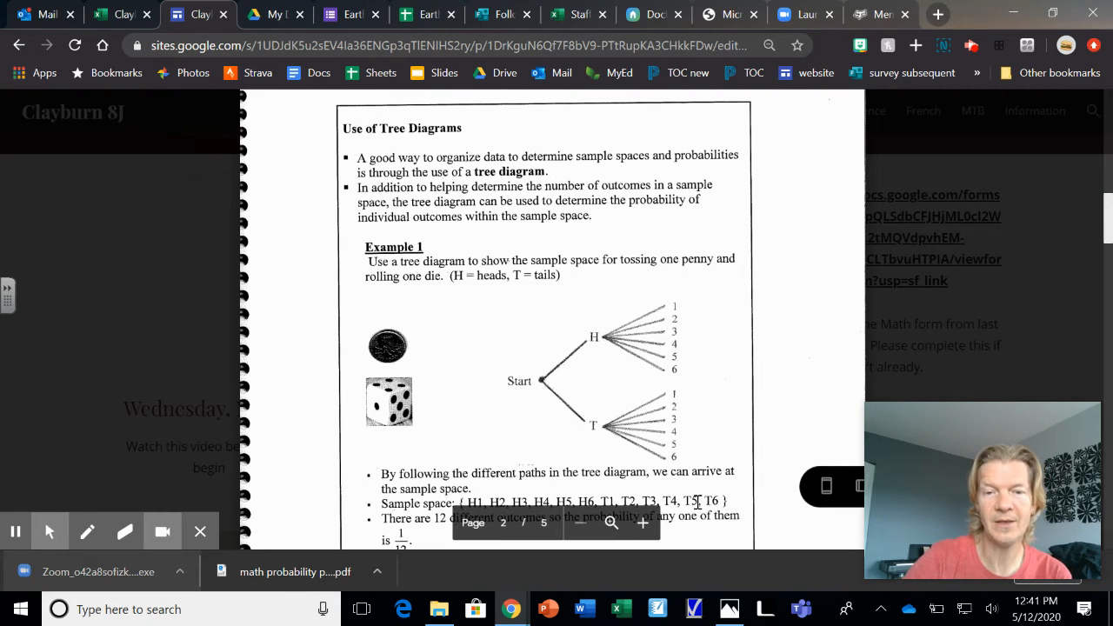
scroll(down, 3)
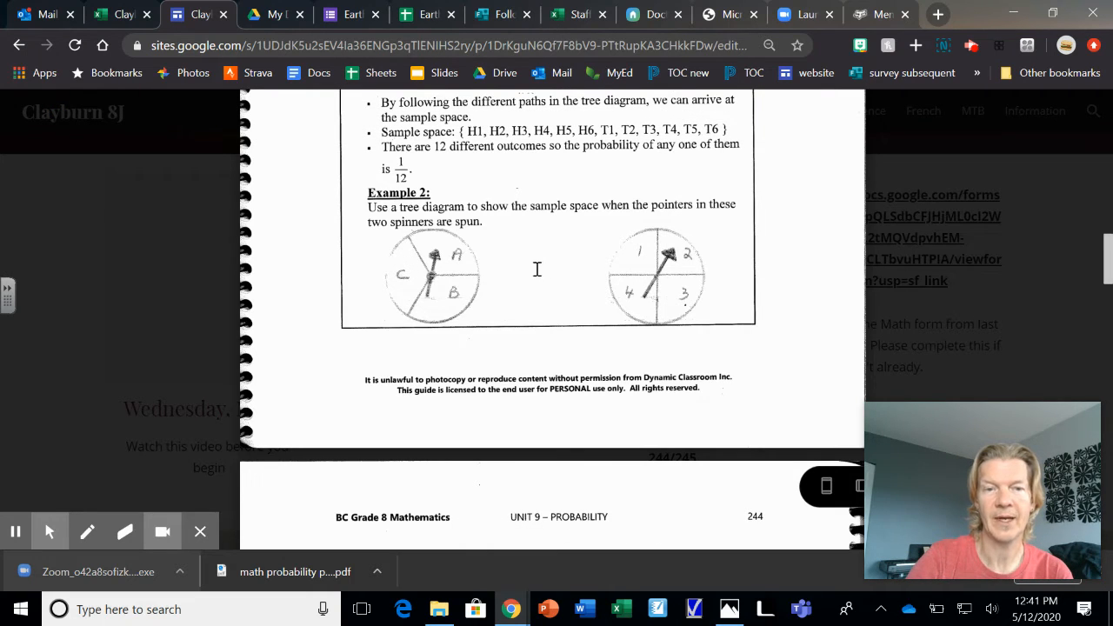
mouse_move(515, 279)
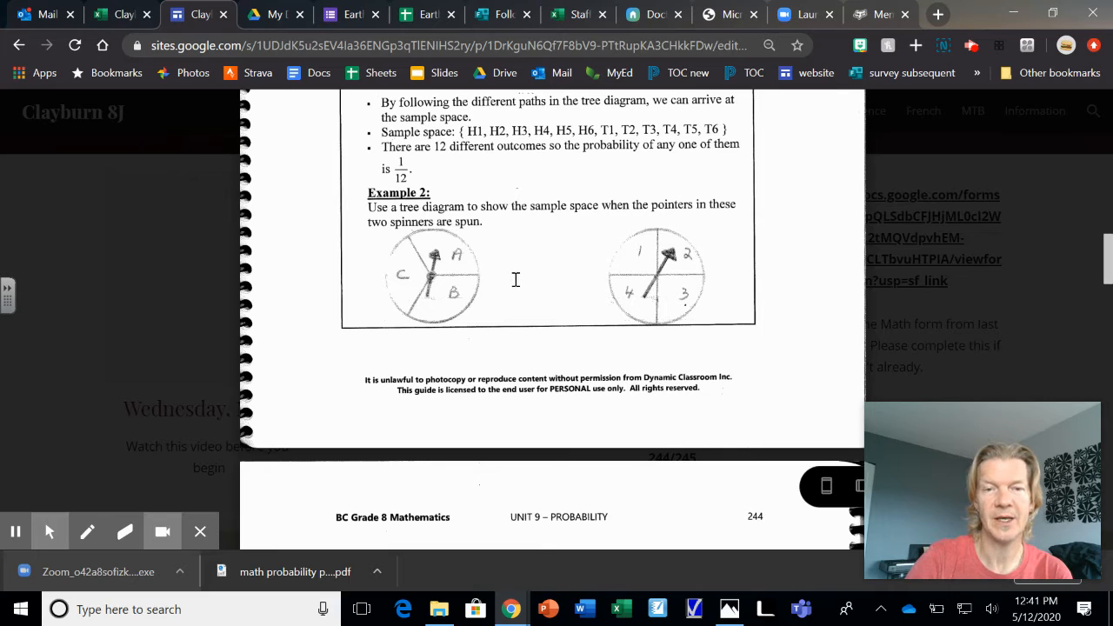
mouse_move(547, 277)
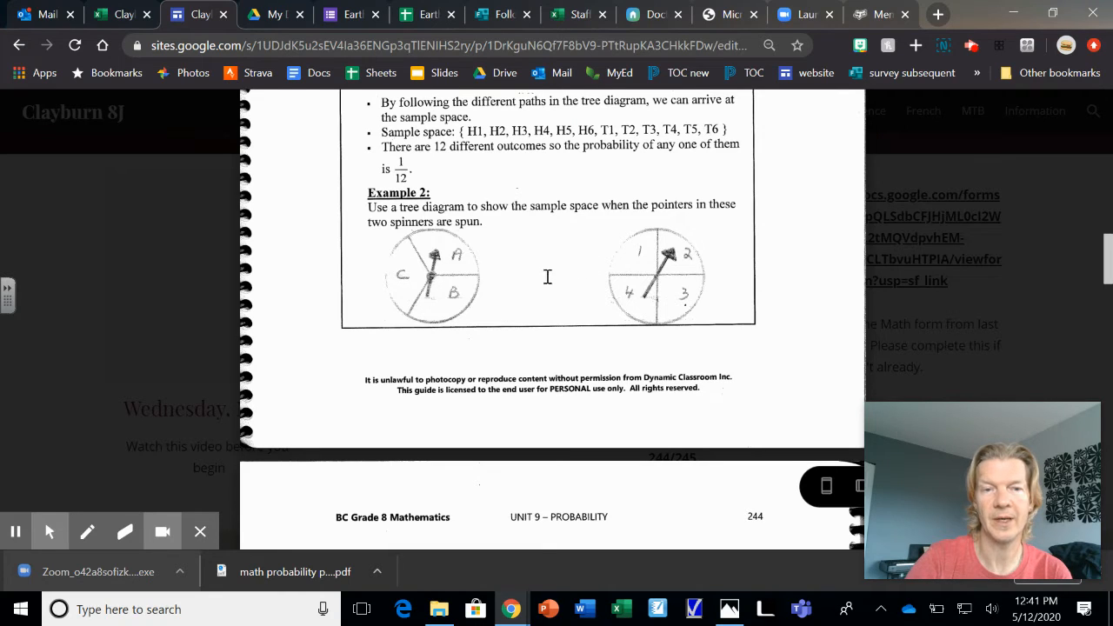
mouse_move(628, 263)
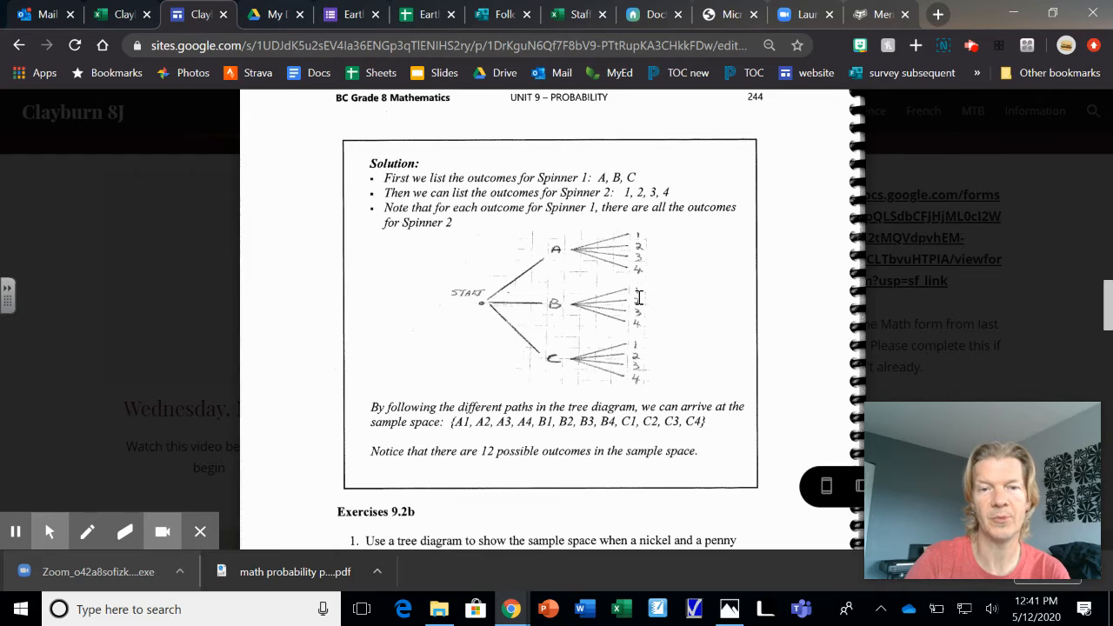
mouse_move(634, 389)
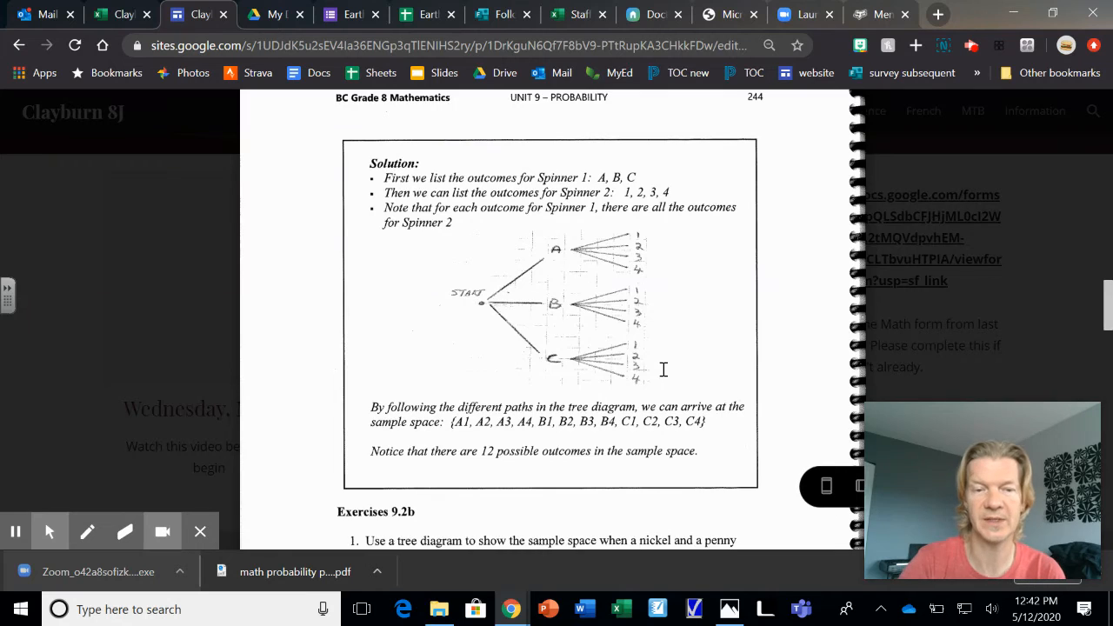
Scroll past Example 2's spinner solution to Exercises 9.2b on nickel-and-penny tosses
scroll(down, 3)
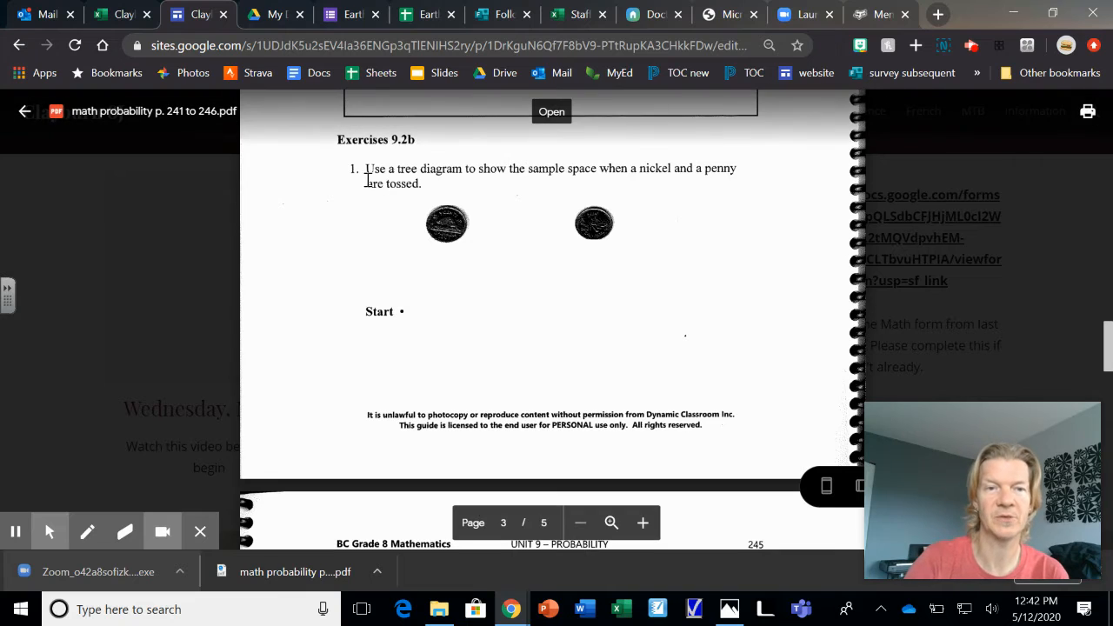
mouse_move(596, 218)
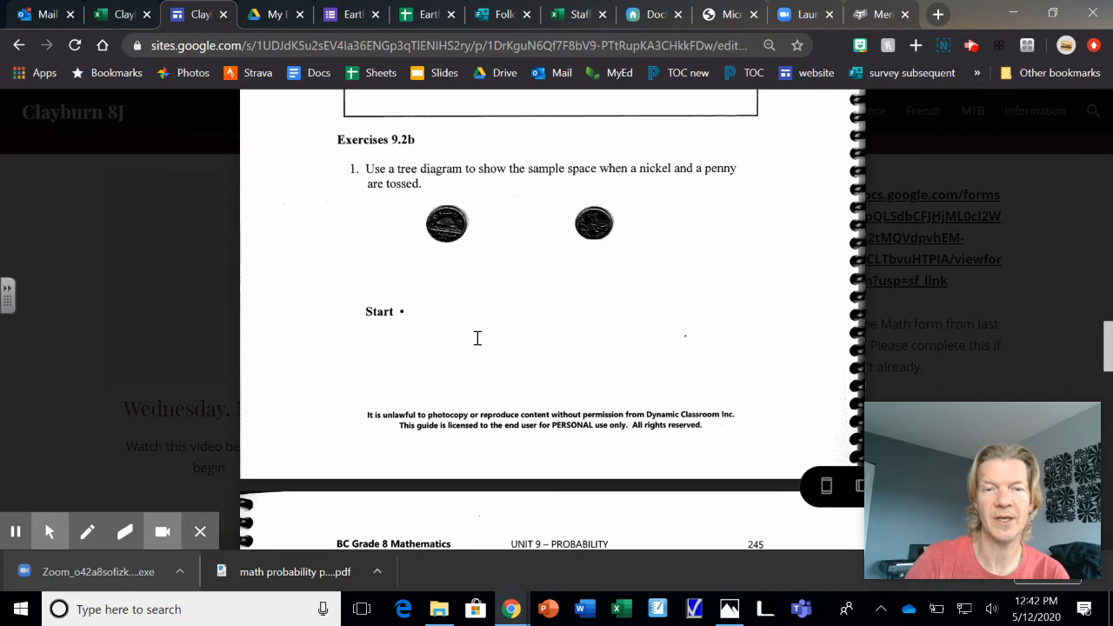
mouse_move(523, 274)
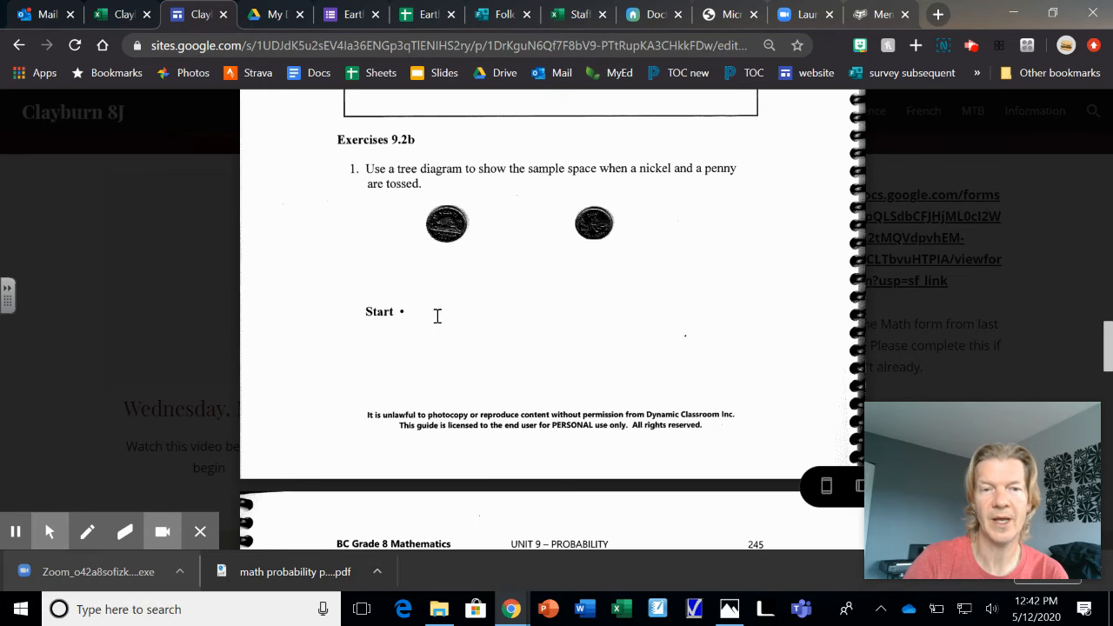
mouse_move(581, 318)
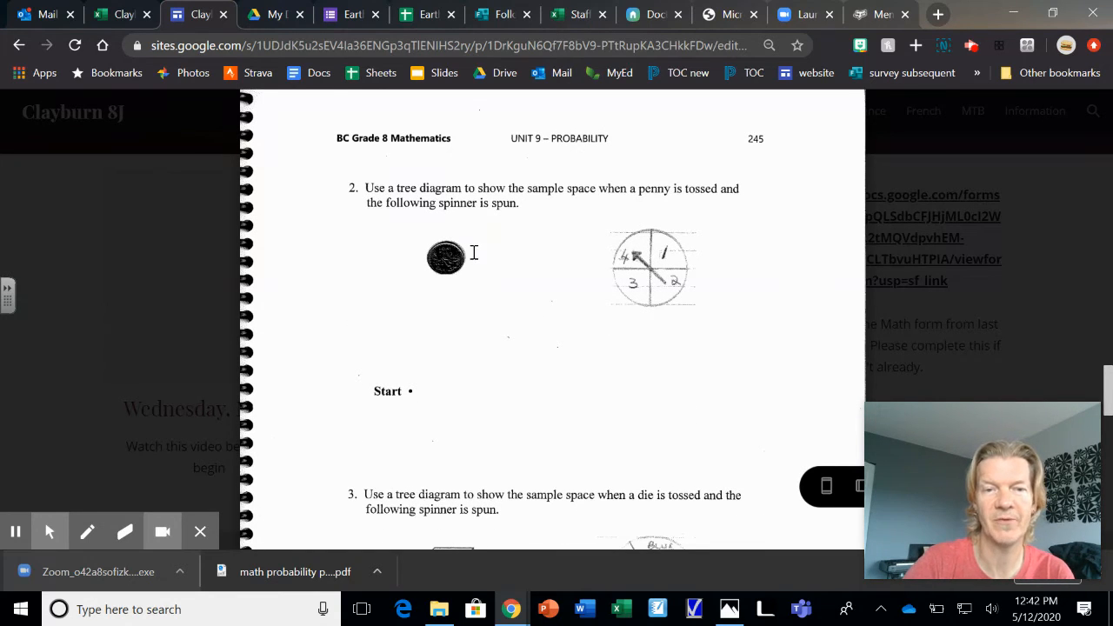
mouse_move(520, 264)
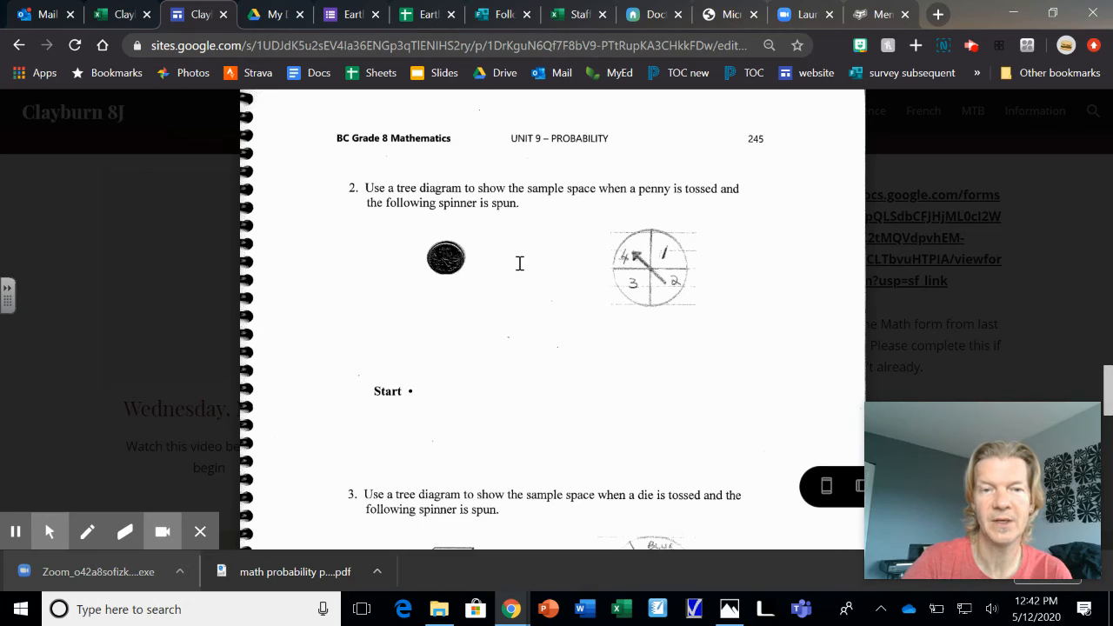
mouse_move(538, 284)
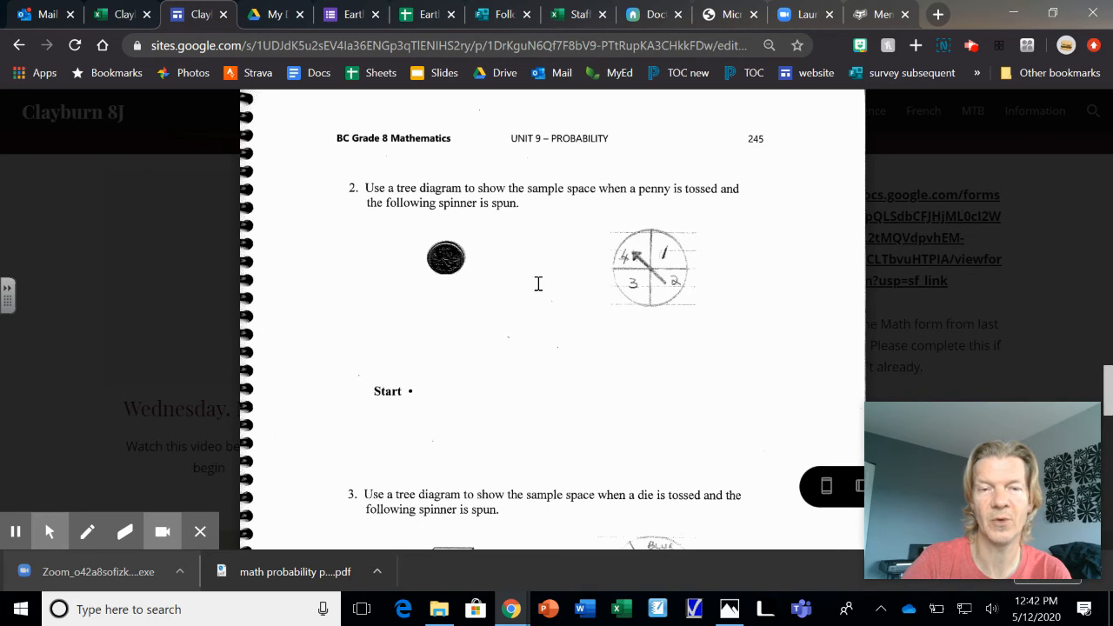
mouse_move(574, 337)
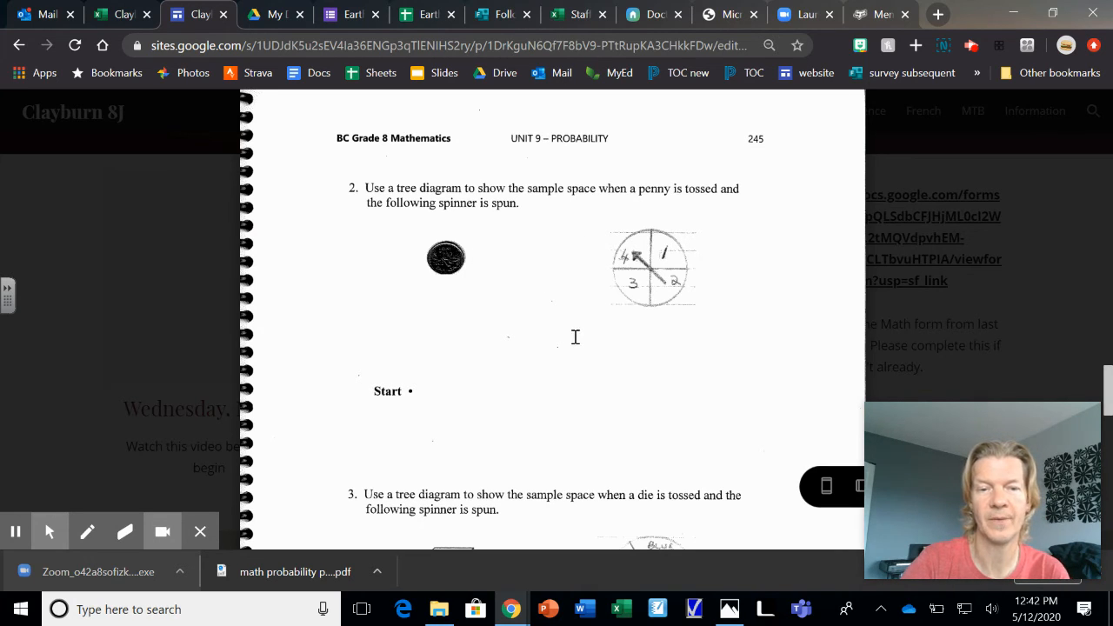
Scroll through exercises 3–5 to page 5, then return to page 1 (p. 241)
scroll(down, 3)
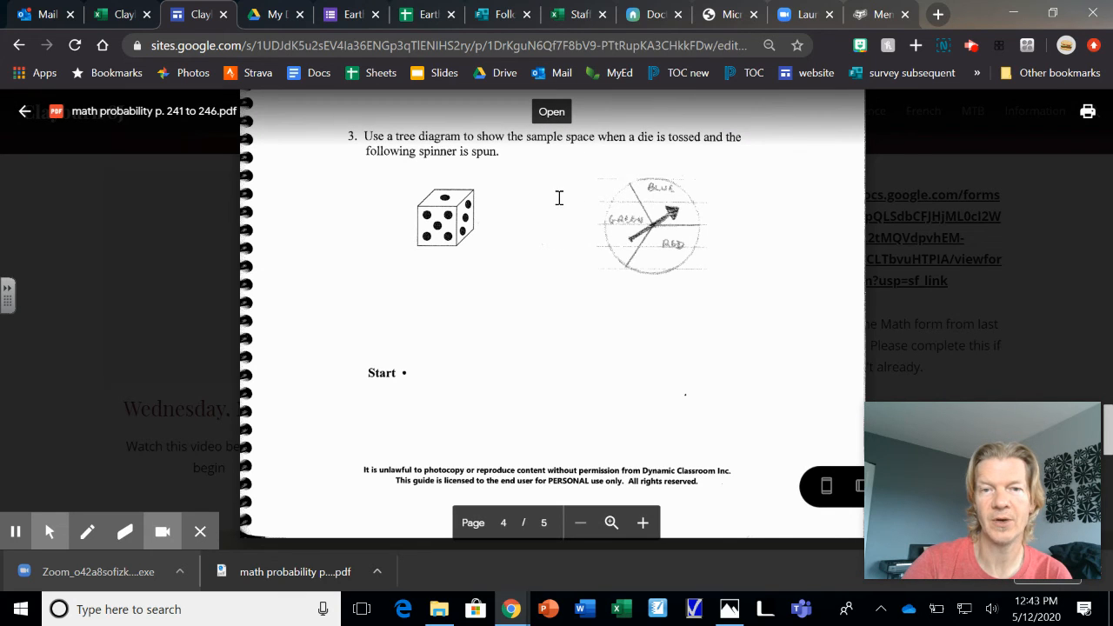
mouse_move(559, 239)
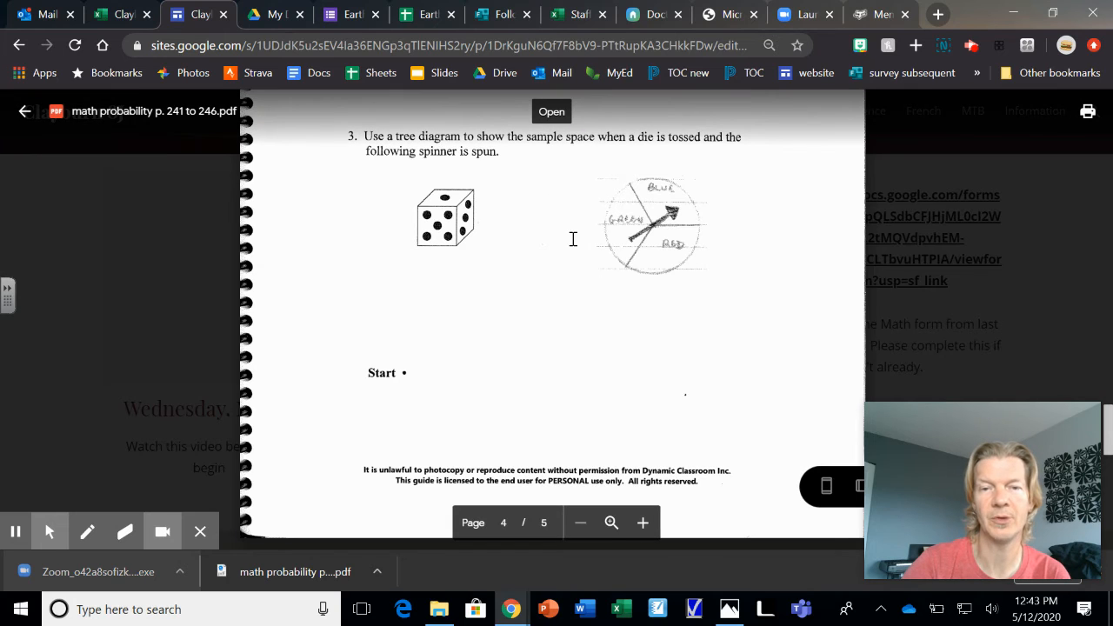
scroll(down, 3)
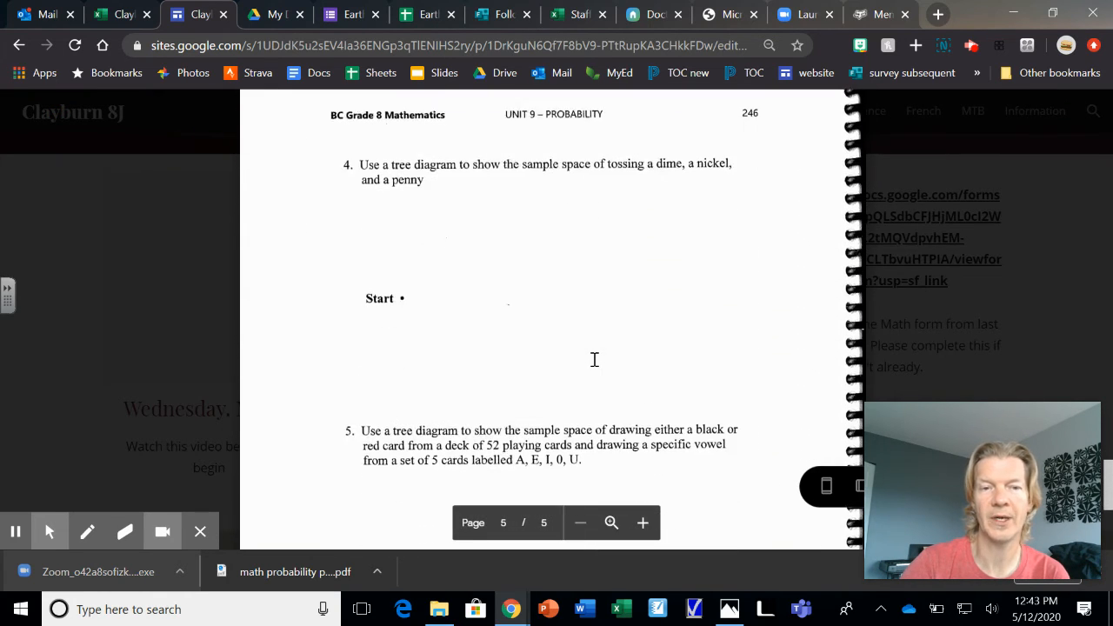
scroll(down, 3)
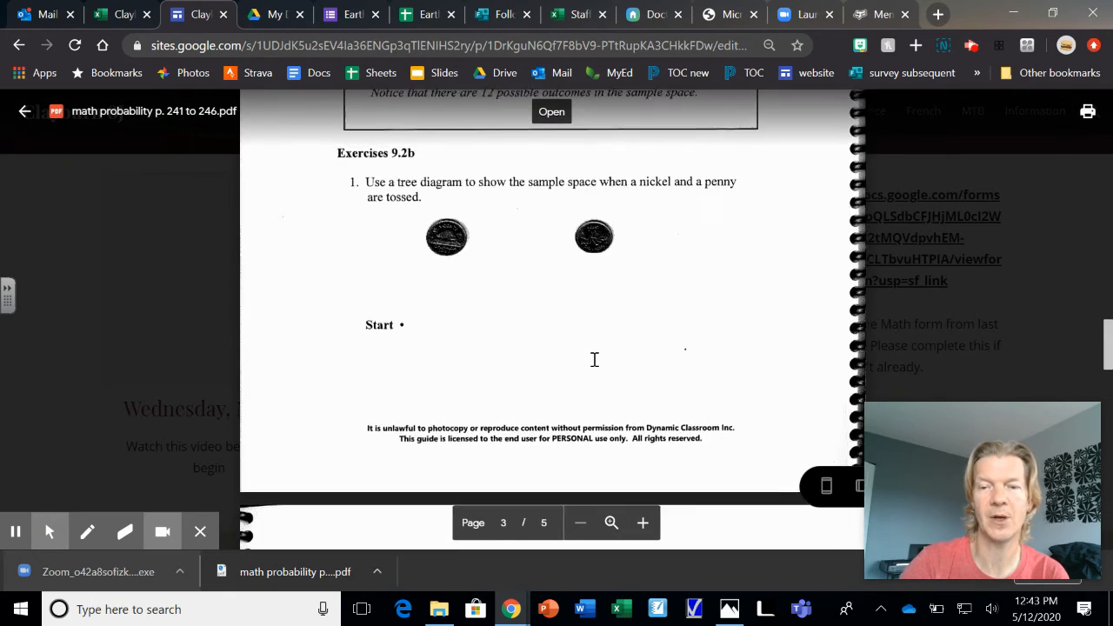
scroll(down, 3)
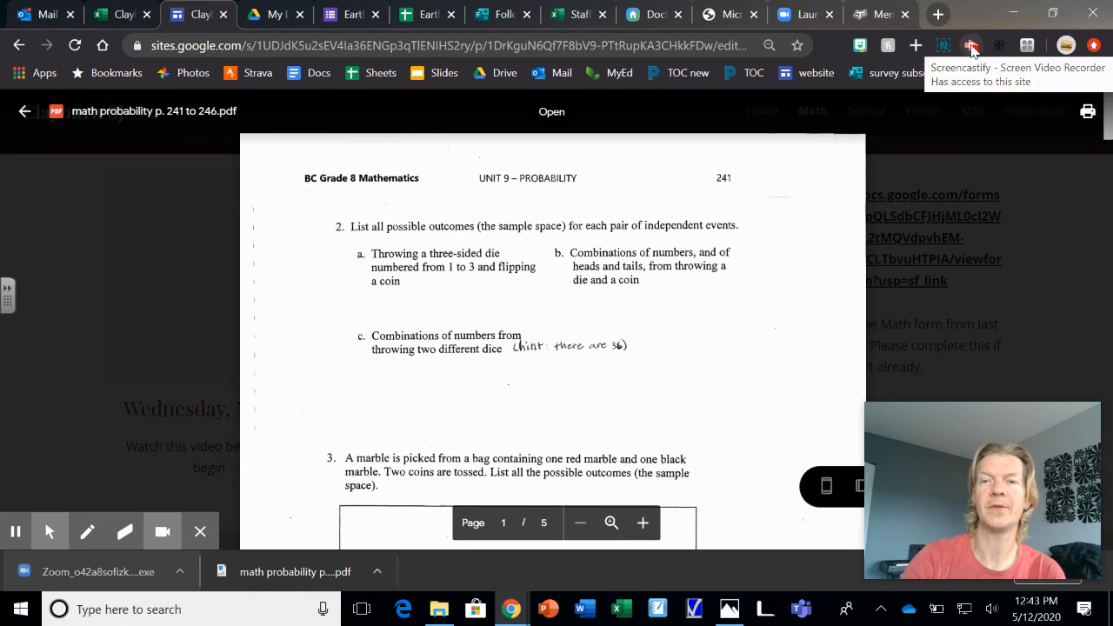
click(971, 45)
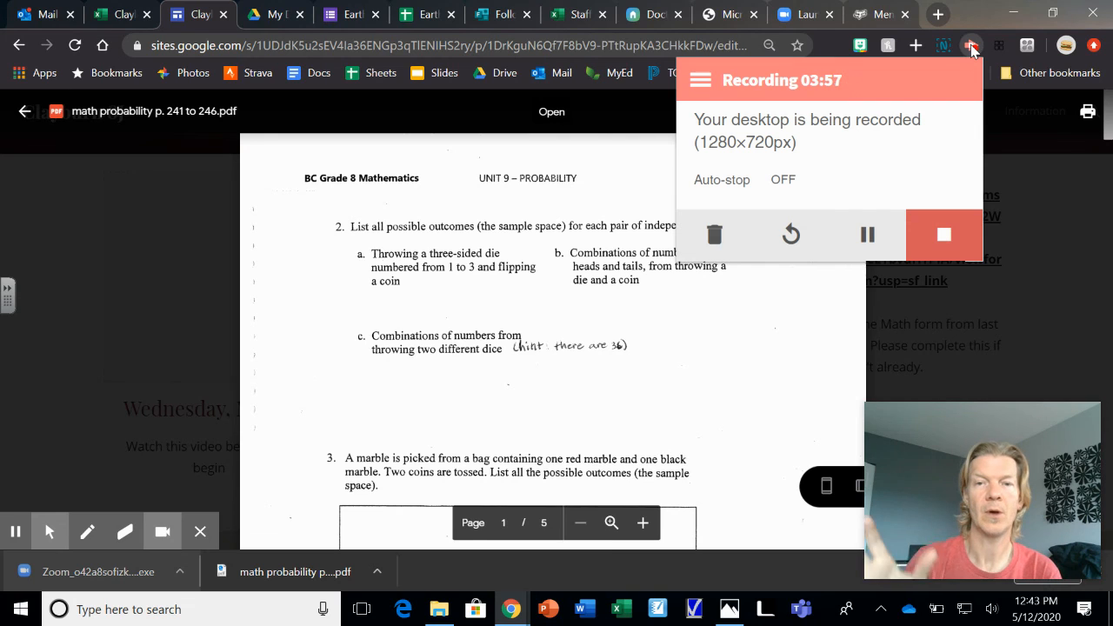